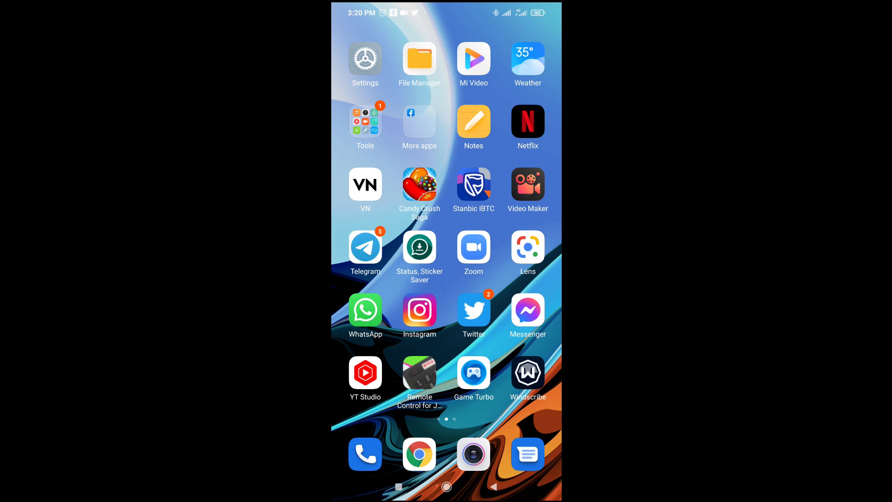
Swipe to the second home page where the Kuda app icon sits
scroll("left", 3)
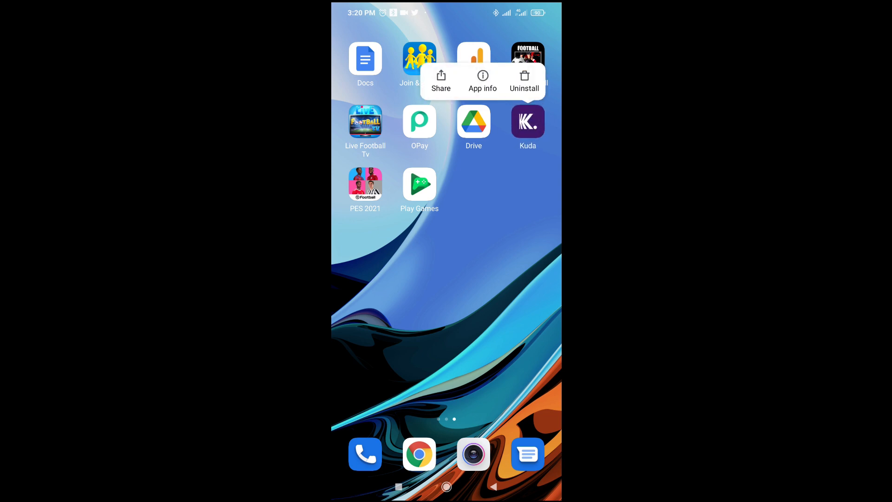
Share the Kuda app and choose WhatsApp as the destination
left_click(441, 78)
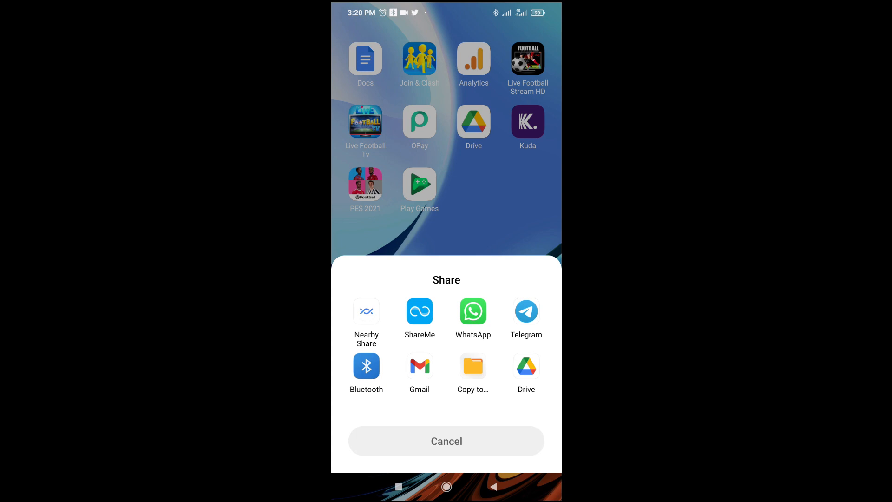
left_click(473, 311)
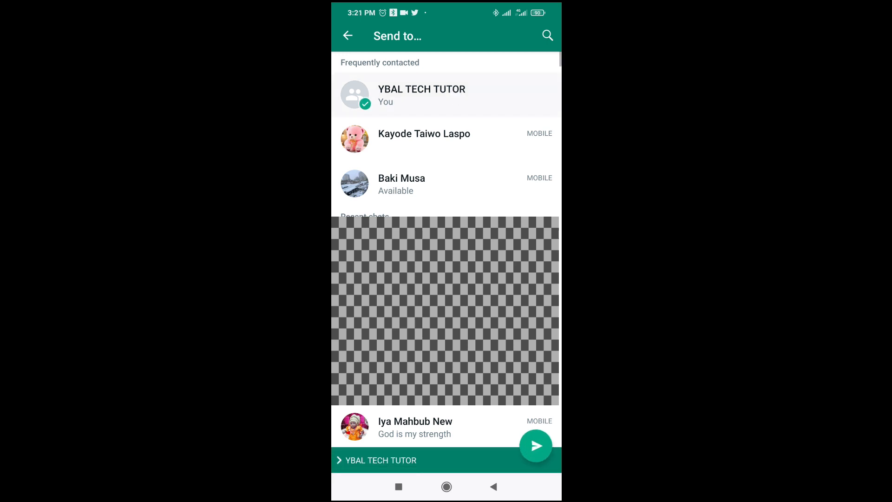
Send the Kuda base.apk to the YBAL TECH TUTOR chat
left_click(535, 445)
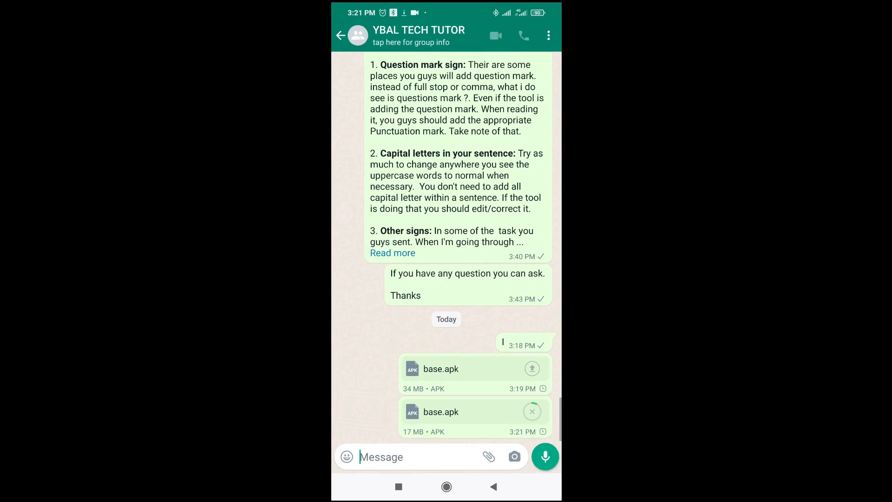